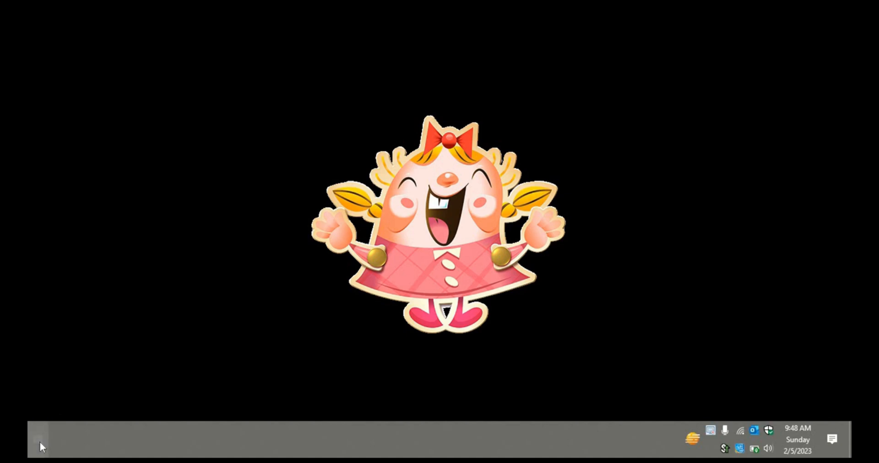
{"action": "mouse_move", "coordinate": [38, 439]}
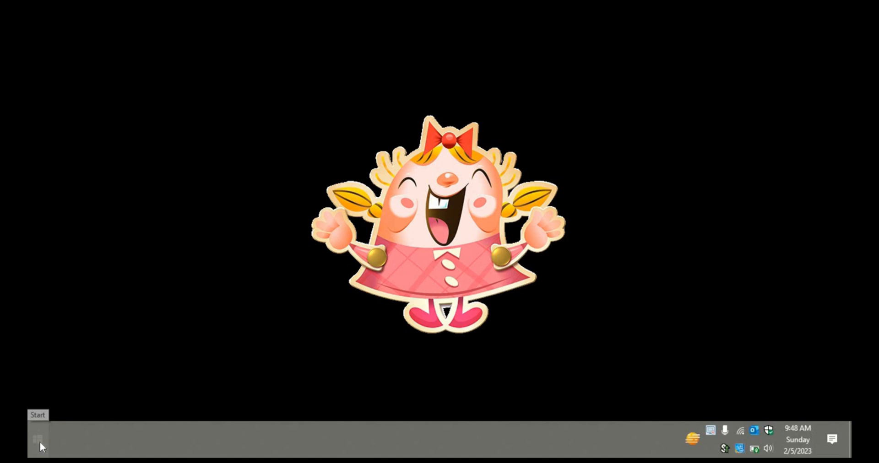
Bring up the Windows Start menu from the taskbar
{"action": "left_click", "coordinate": [37, 438]}
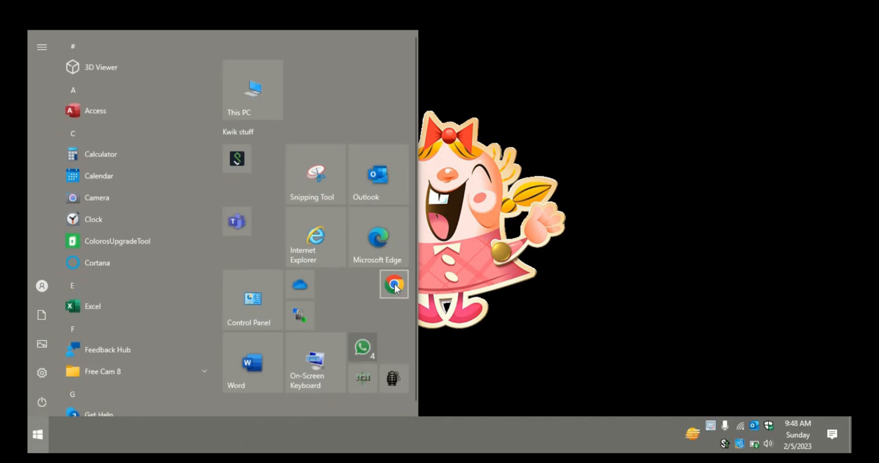
Launch Chrome under the existing profile, leaving only a fresh Google new tab open
{"action": "left_click", "coordinate": [392, 288]}
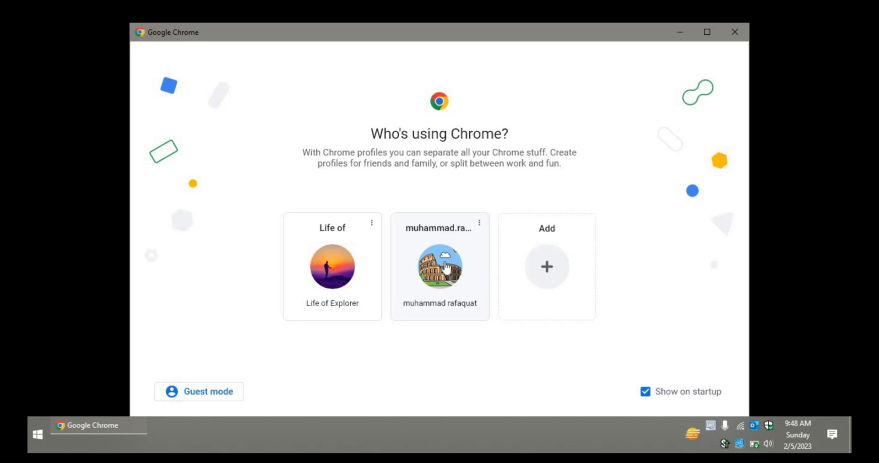
{"action": "mouse_move", "coordinate": [577, 279]}
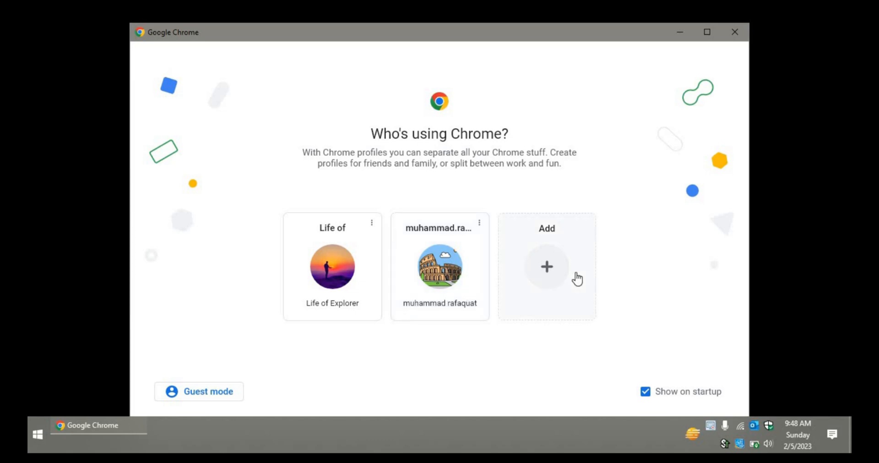
{"action": "left_click", "coordinate": [440, 266]}
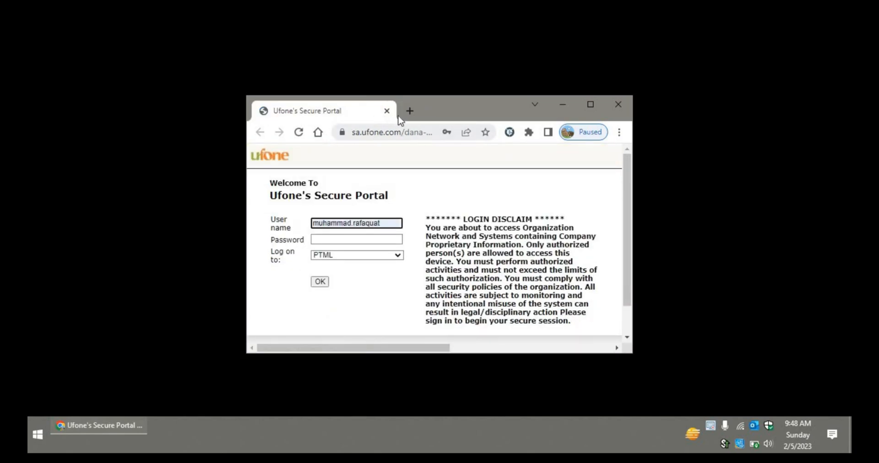
{"action": "left_click", "coordinate": [409, 110]}
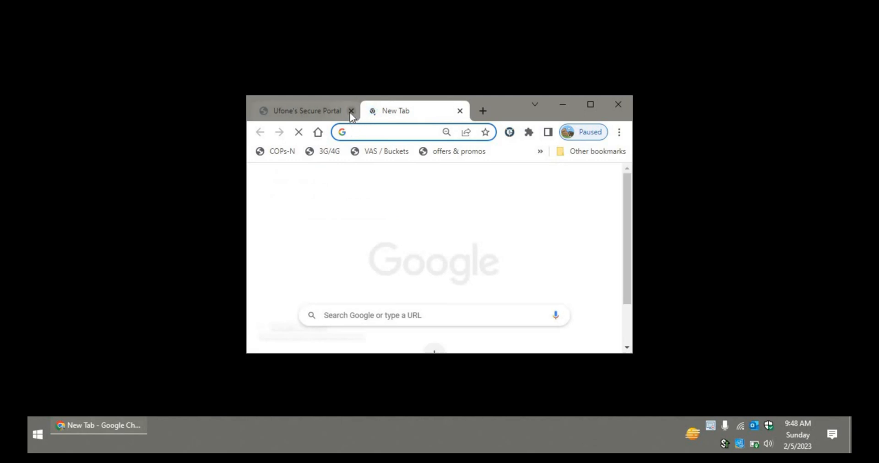
{"action": "left_click", "coordinate": [352, 111]}
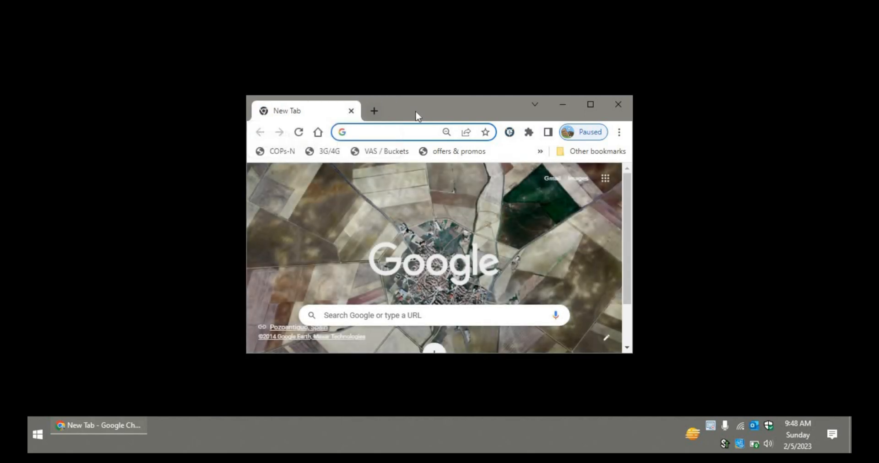
{"action": "mouse_move", "coordinate": [410, 111]}
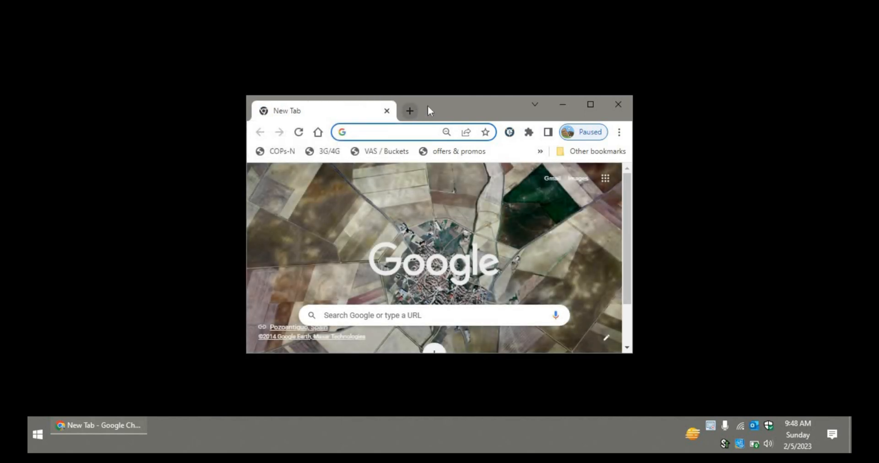
Maximize the Chrome window and bring up the browser's three-dot menu
{"action": "left_click", "coordinate": [589, 104]}
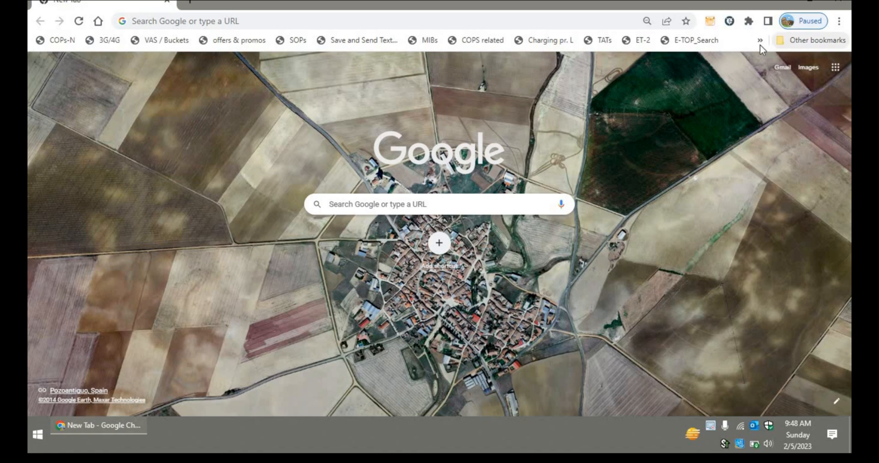
{"action": "right_click", "coordinate": [700, 82]}
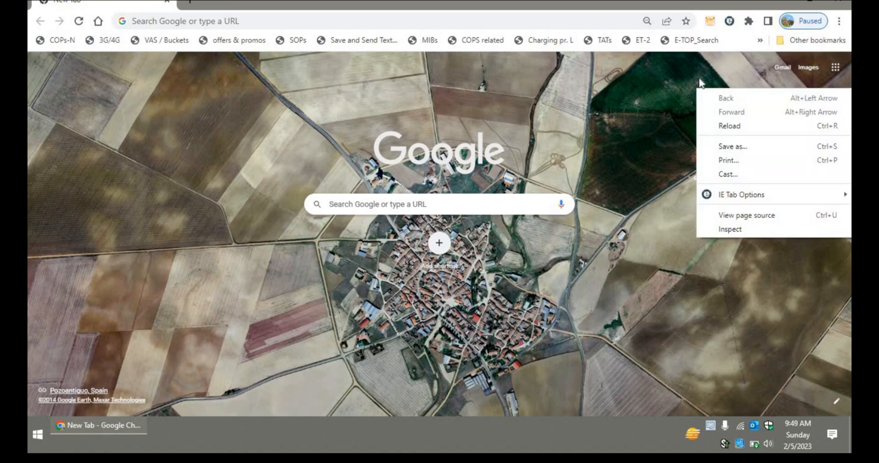
{"action": "left_click", "coordinate": [725, 69]}
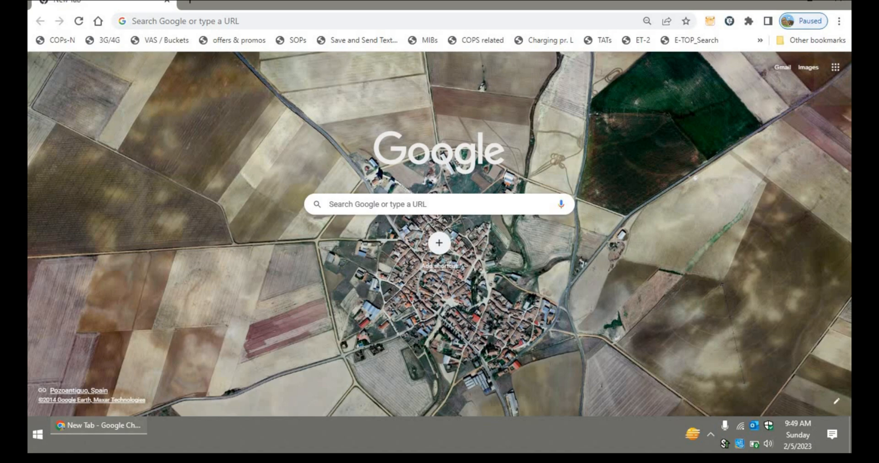
{"action": "left_click", "coordinate": [839, 21]}
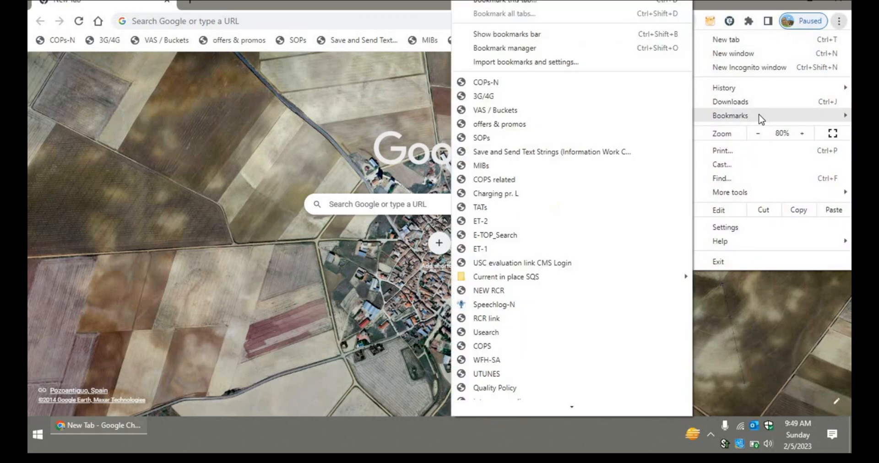
{"action": "mouse_move", "coordinate": [583, 36]}
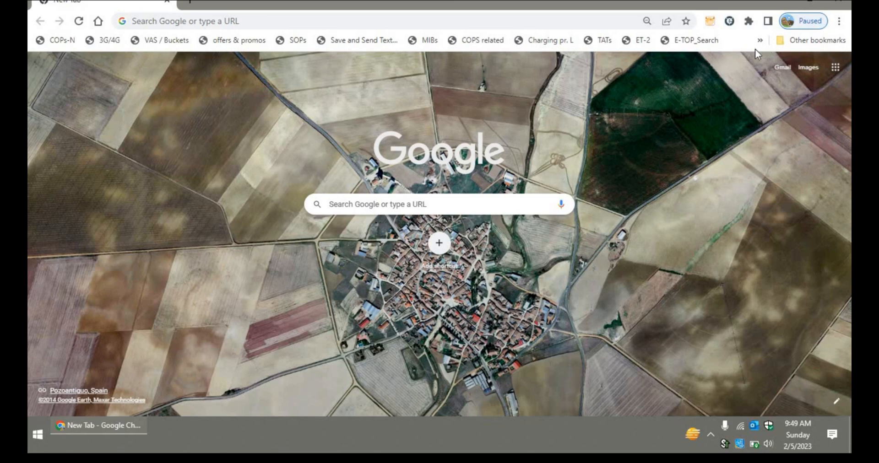
{"action": "mouse_move", "coordinate": [828, 30]}
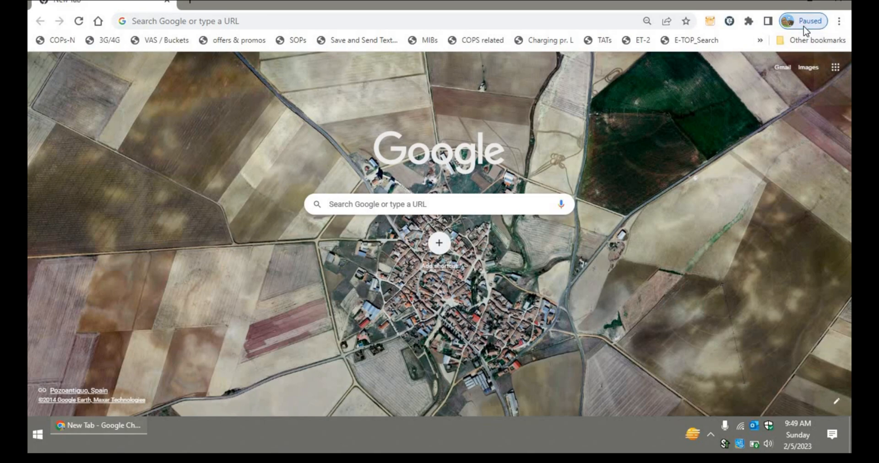
{"action": "left_click", "coordinate": [805, 21]}
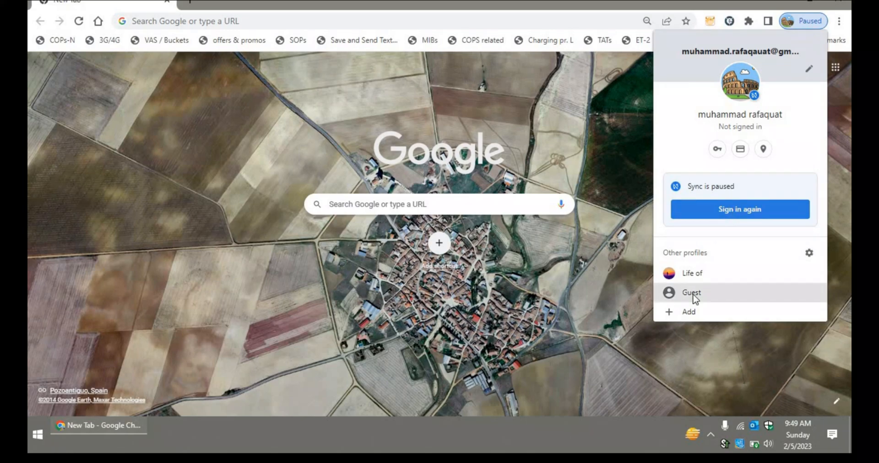
{"action": "mouse_move", "coordinate": [736, 220]}
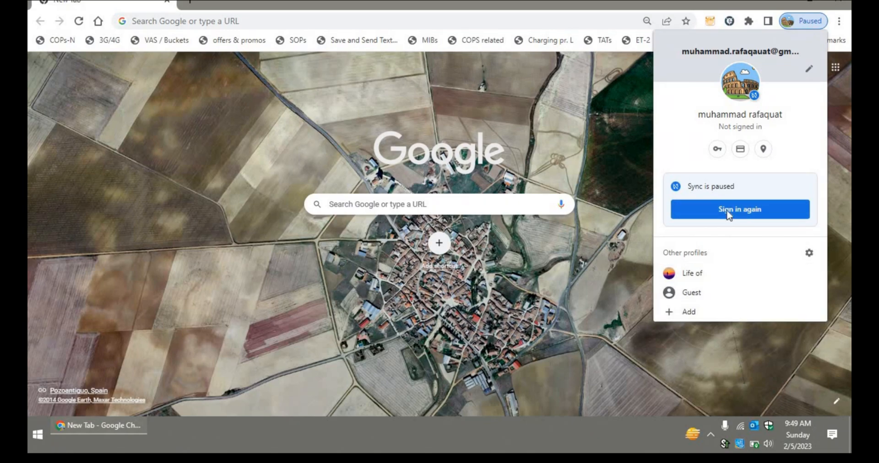
{"action": "left_click", "coordinate": [739, 208]}
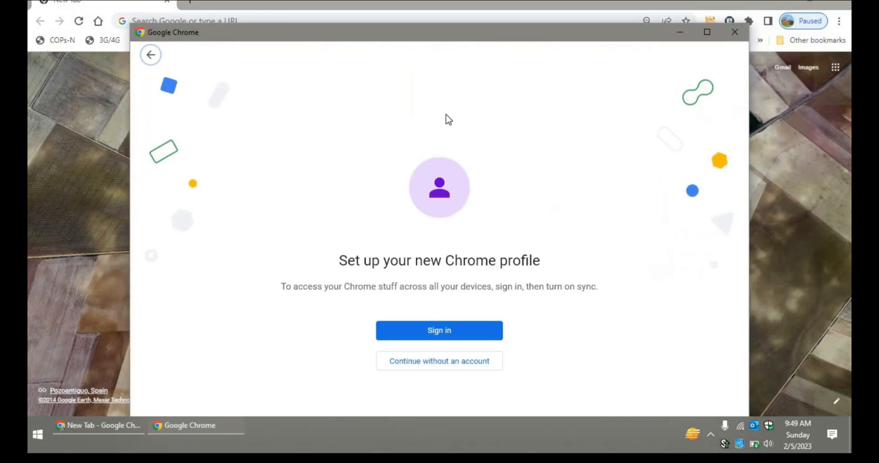
{"action": "mouse_move", "coordinate": [438, 330]}
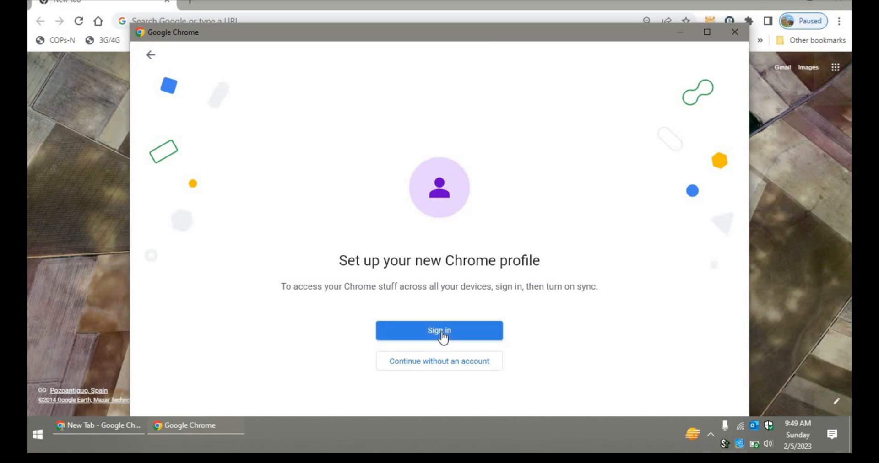
{"action": "left_click", "coordinate": [438, 330]}
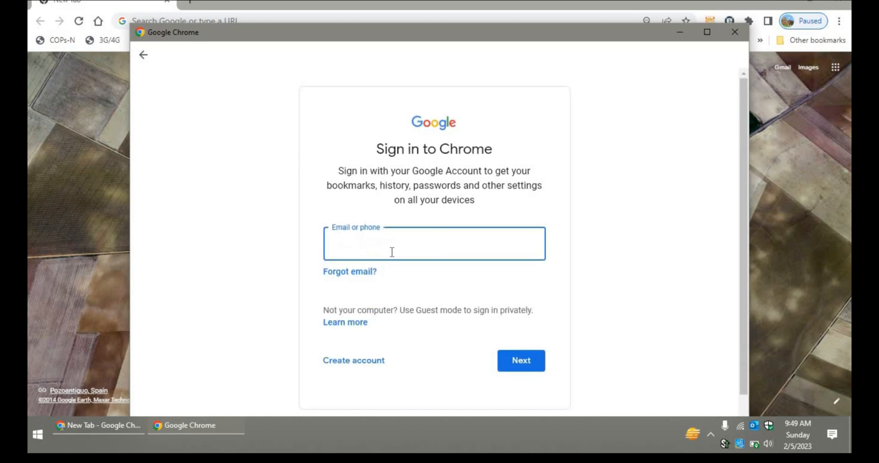
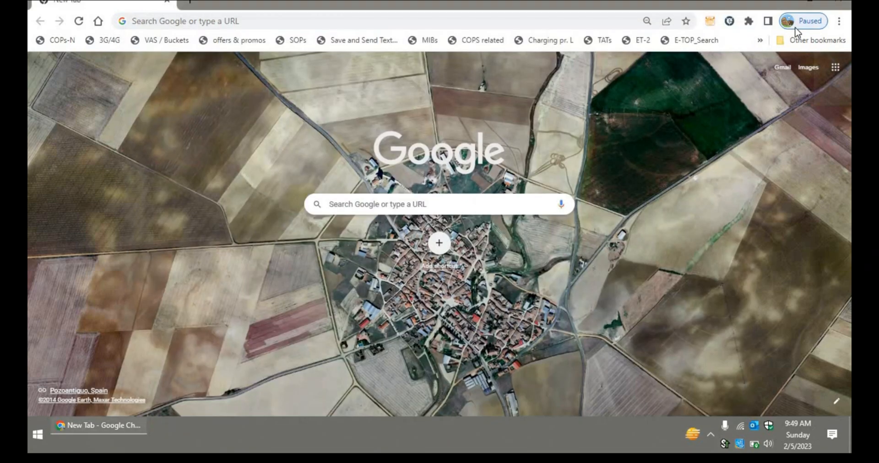
Resume sync from the Paused profile panel and submit the account email
{"action": "left_click", "coordinate": [785, 21]}
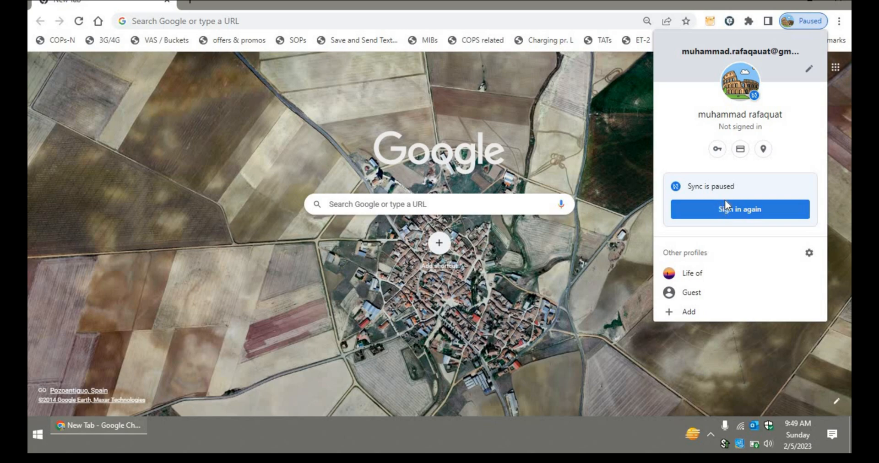
{"action": "mouse_move", "coordinate": [722, 216]}
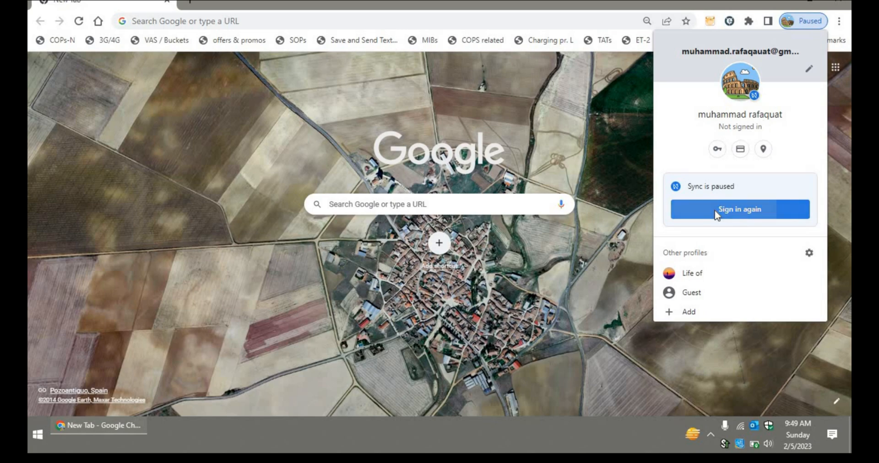
{"action": "left_click", "coordinate": [740, 209]}
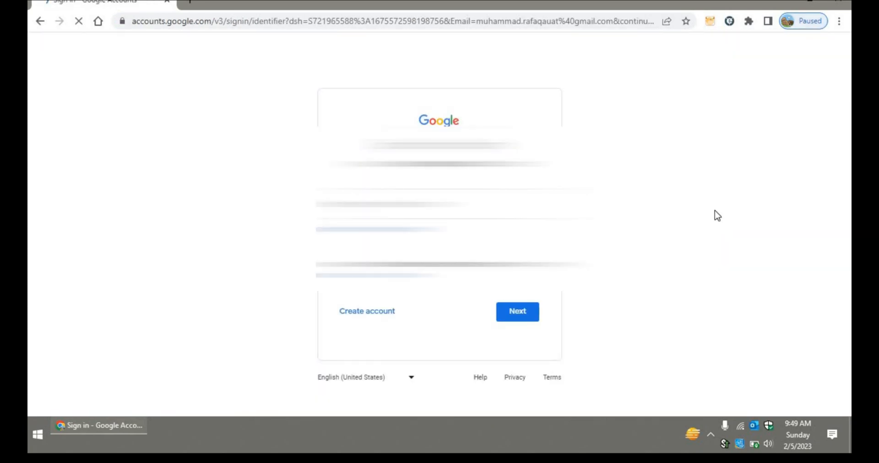
{"action": "left_click", "coordinate": [516, 312]}
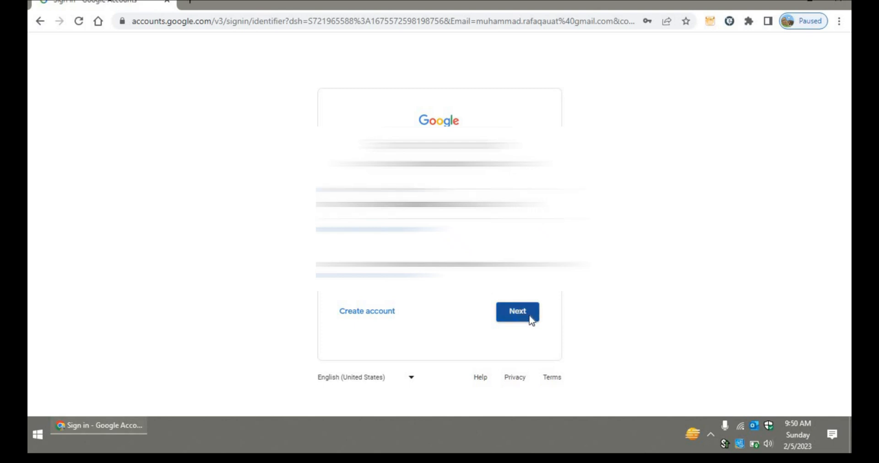
{"action": "left_click", "coordinate": [517, 311]}
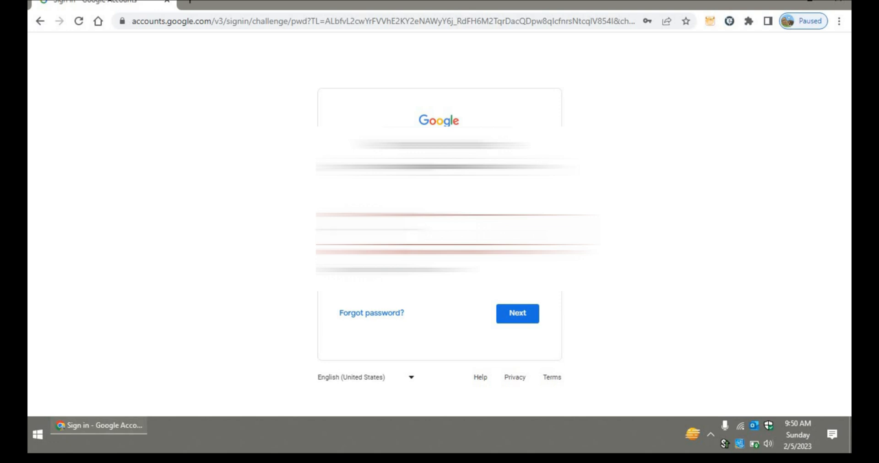
Submit the password to finish signing in to the Google account
{"action": "left_click", "coordinate": [516, 313]}
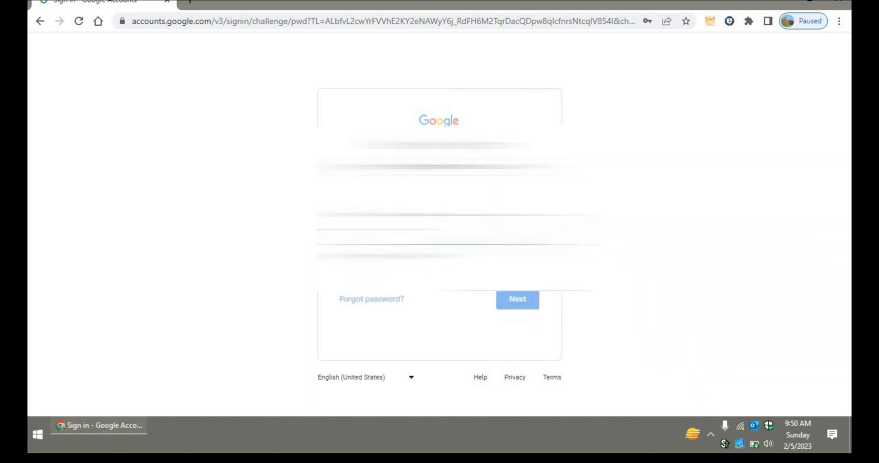
{"action": "left_click", "coordinate": [517, 299]}
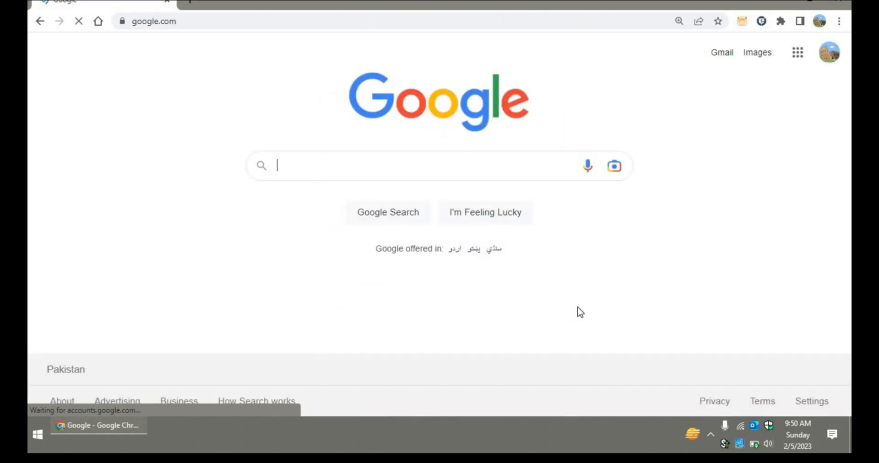
Check 'Sync is on' in the profile menu and go to Manage your Google Account
{"action": "left_click", "coordinate": [818, 21]}
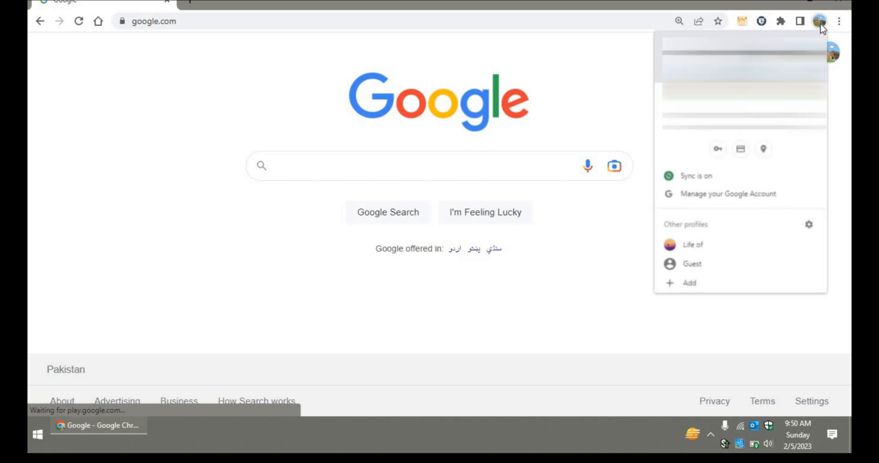
{"action": "mouse_move", "coordinate": [694, 176]}
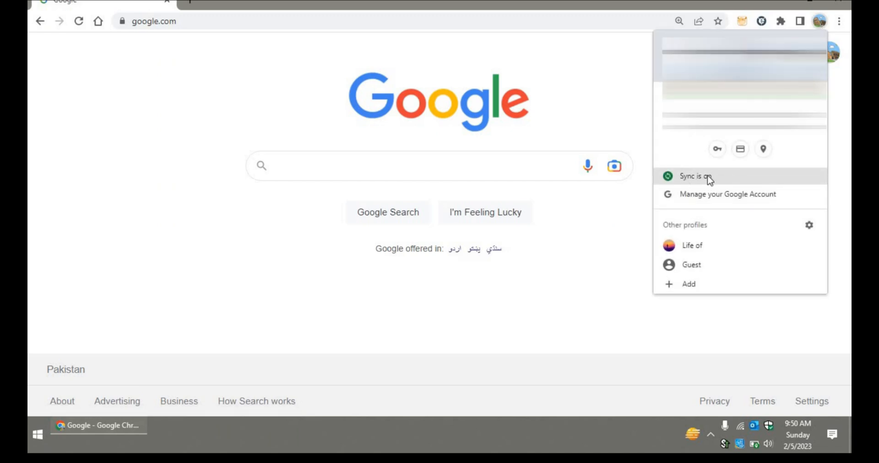
{"action": "mouse_move", "coordinate": [693, 178]}
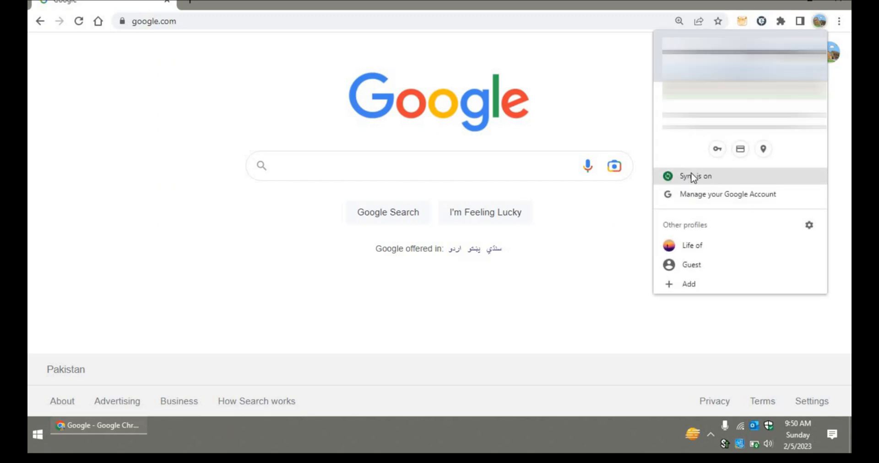
{"action": "mouse_move", "coordinate": [707, 158]}
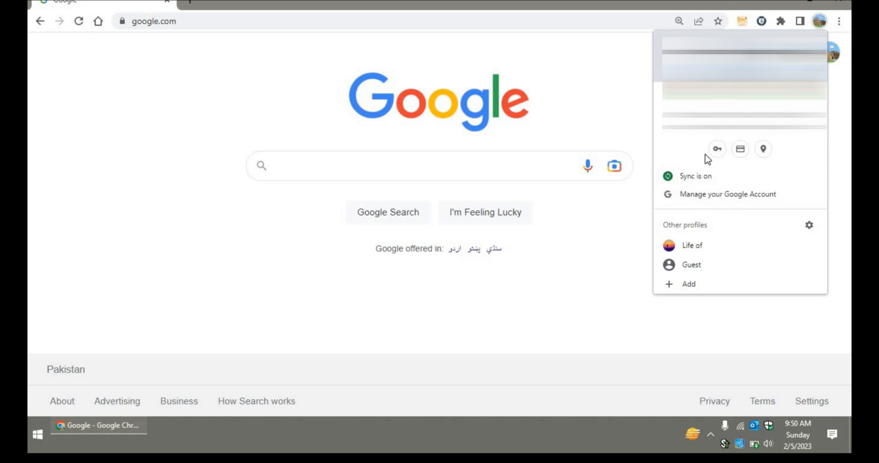
{"action": "mouse_move", "coordinate": [712, 197]}
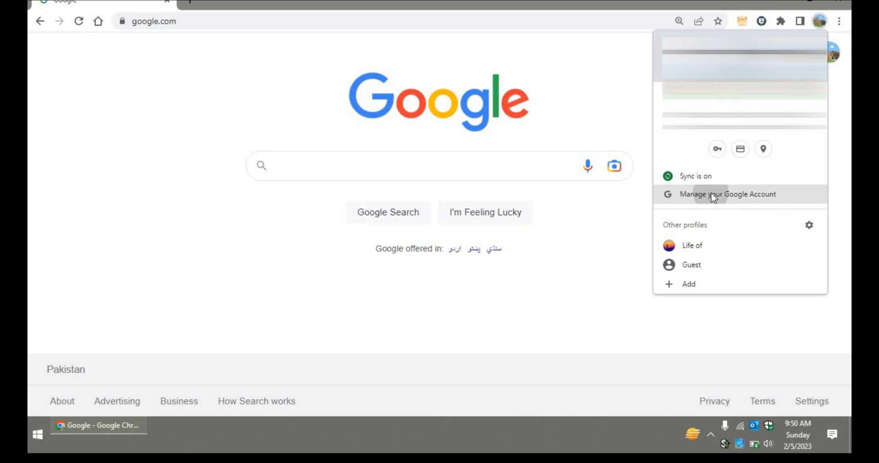
{"action": "left_click", "coordinate": [727, 194]}
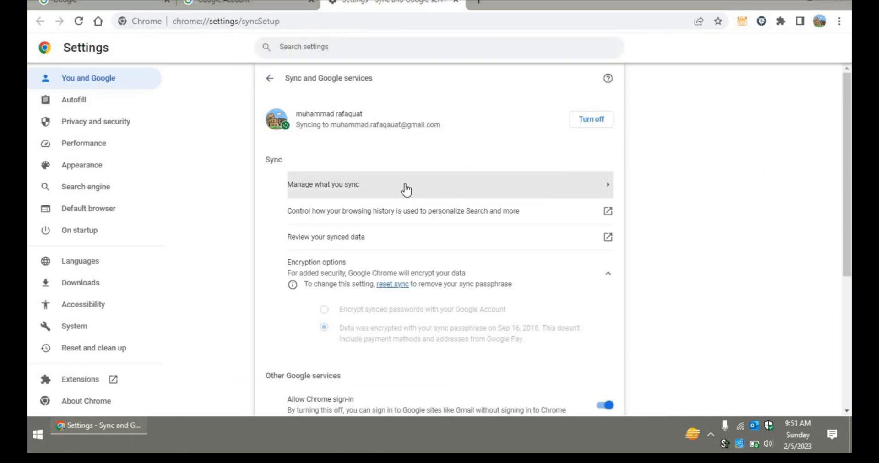
{"action": "mouse_move", "coordinate": [358, 198]}
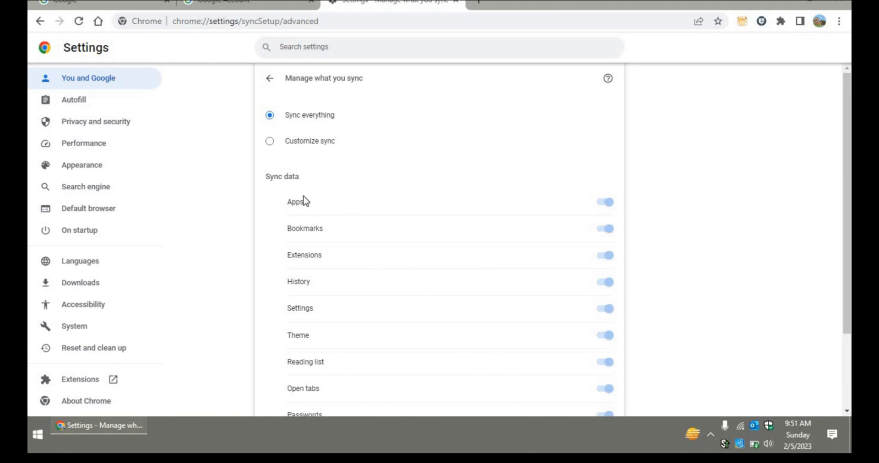
{"action": "mouse_move", "coordinate": [323, 225]}
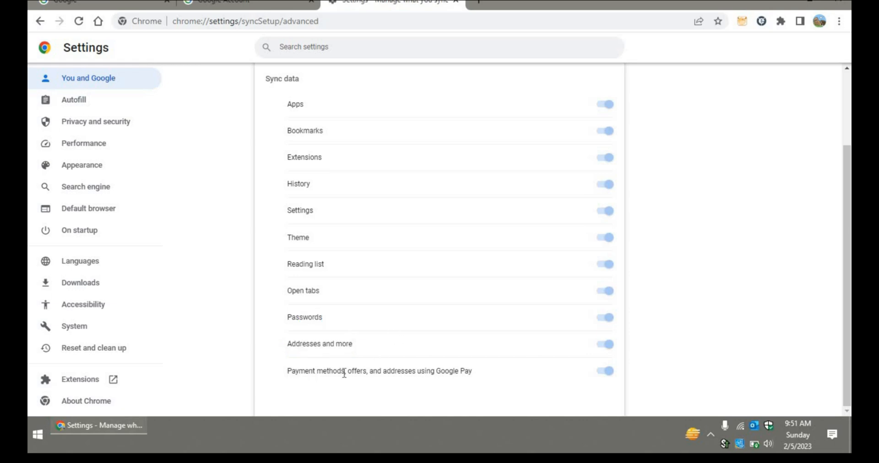
{"action": "mouse_move", "coordinate": [846, 138]}
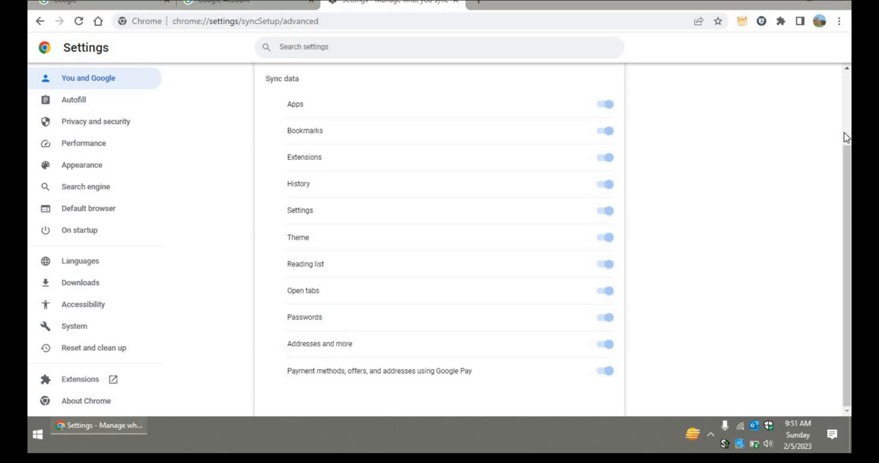
Review the Manage what you sync toggles and return to You and Google settings
{"action": "scroll", "scroll_direction": "up", "scroll_amount": 3}
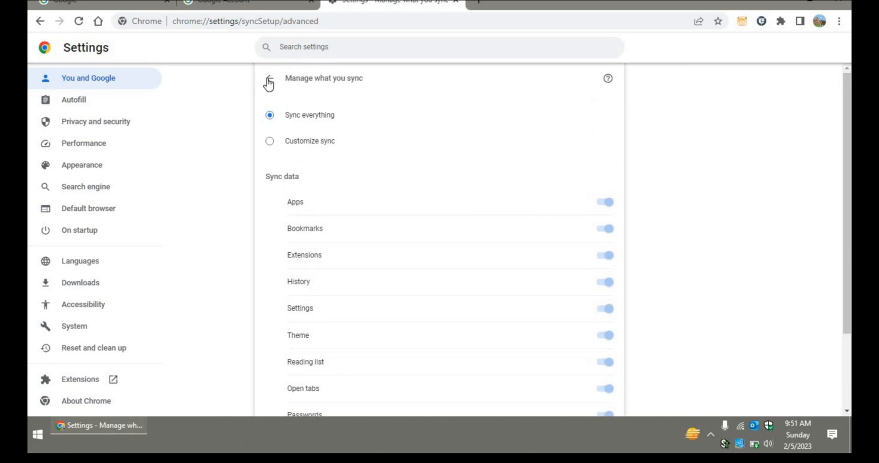
{"action": "left_click", "coordinate": [269, 78]}
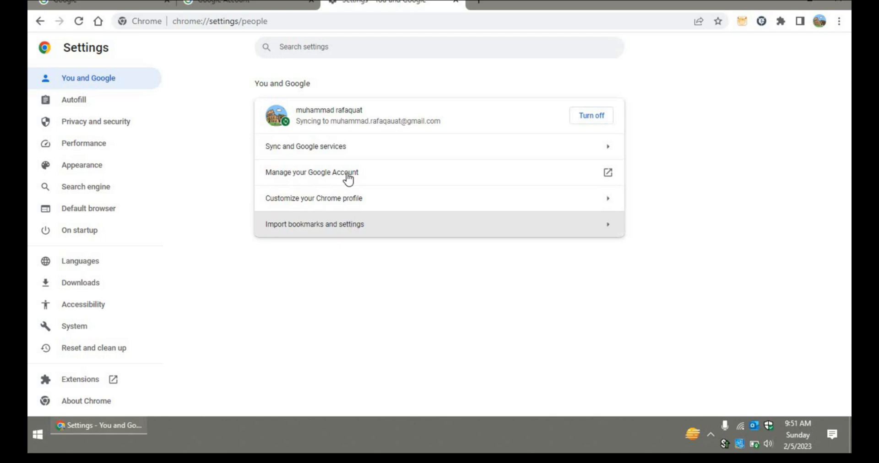
{"action": "mouse_move", "coordinate": [362, 202]}
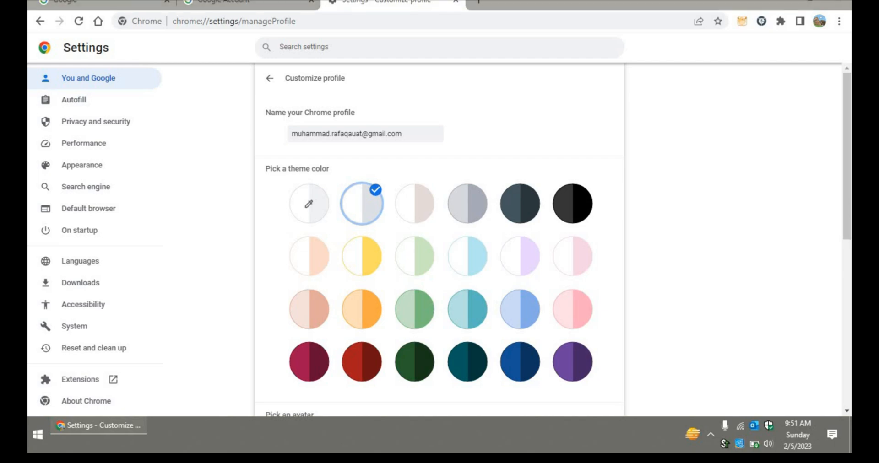
Scroll through the theme colours and avatar choices on Customize profile
{"action": "scroll", "scroll_direction": "down", "scroll_amount": 3}
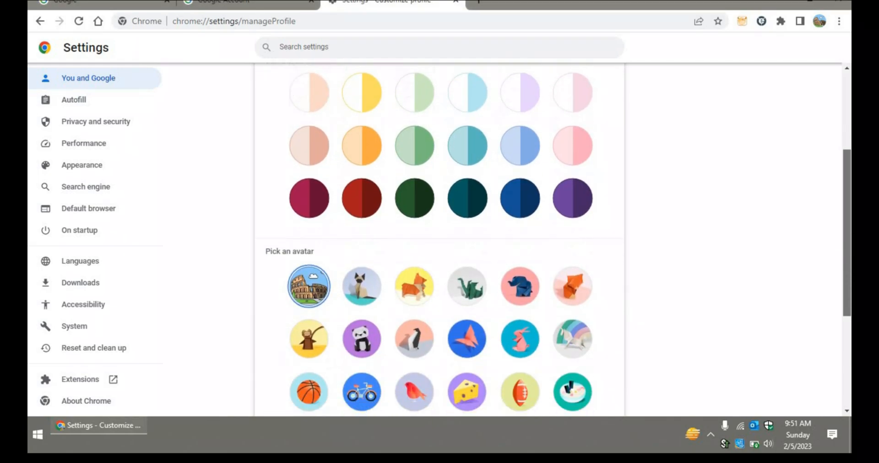
{"action": "scroll", "scroll_direction": "down", "scroll_amount": 3}
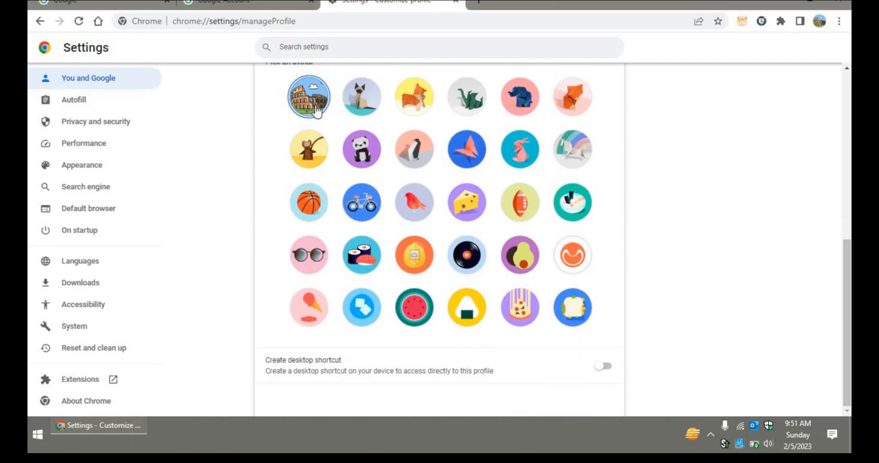
{"action": "mouse_move", "coordinate": [796, 285]}
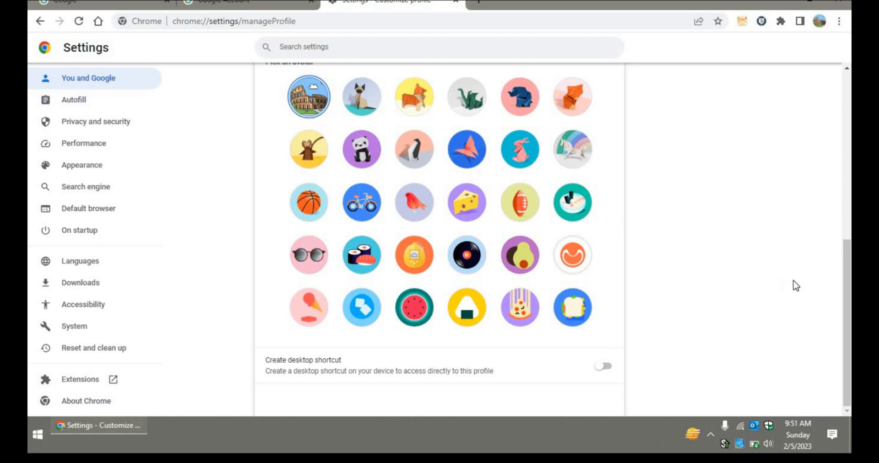